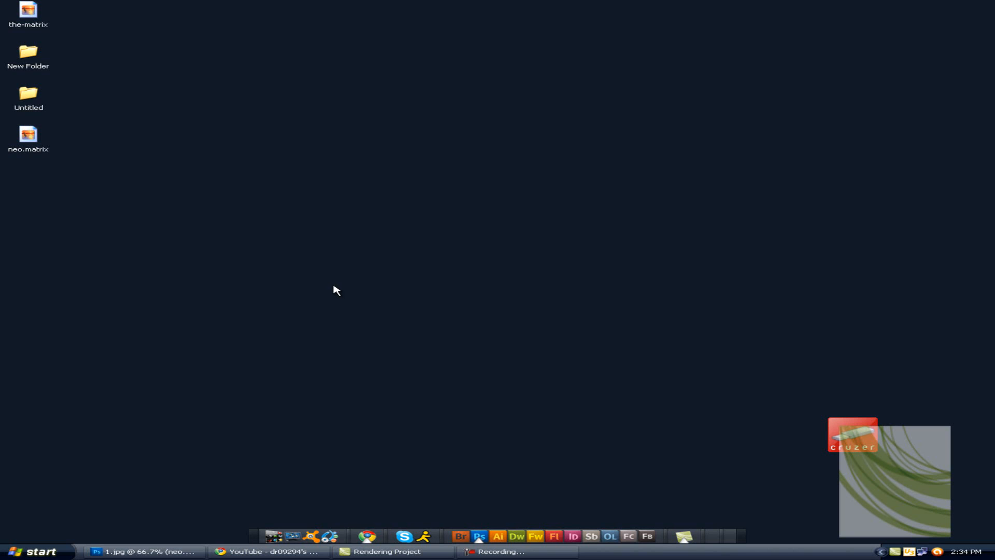
{"action": "mouse_move", "coordinate": [435, 384]}
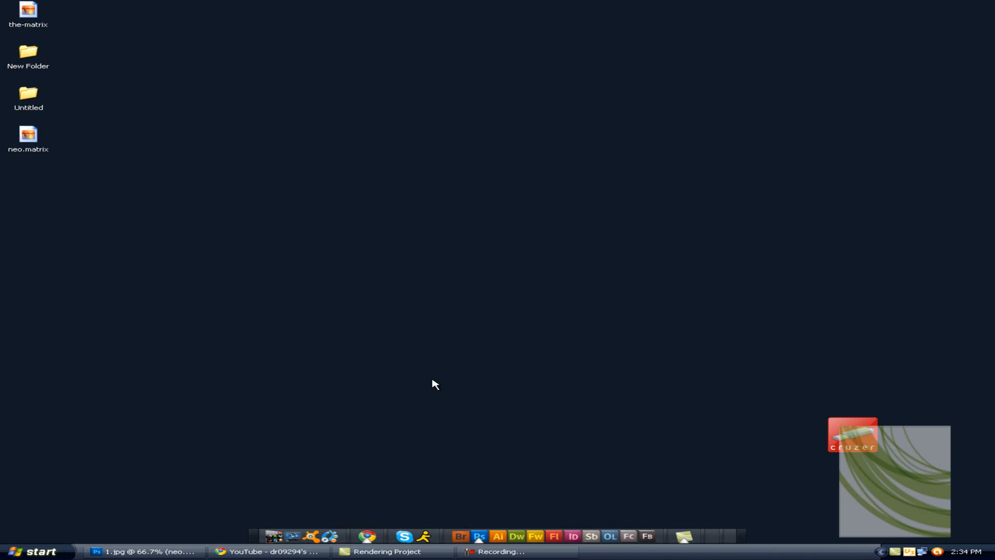
{"action": "mouse_move", "coordinate": [266, 491]}
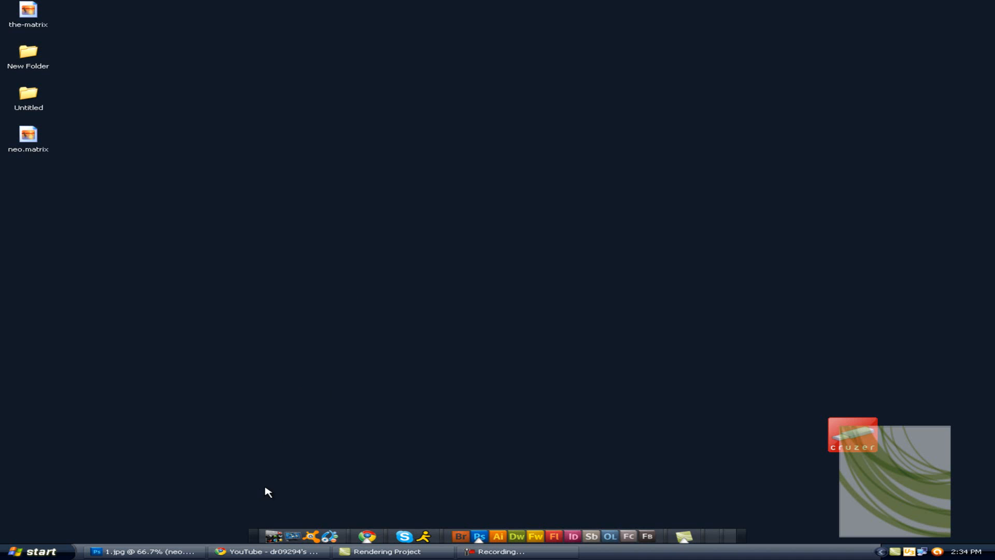
{"action": "mouse_move", "coordinate": [171, 483]}
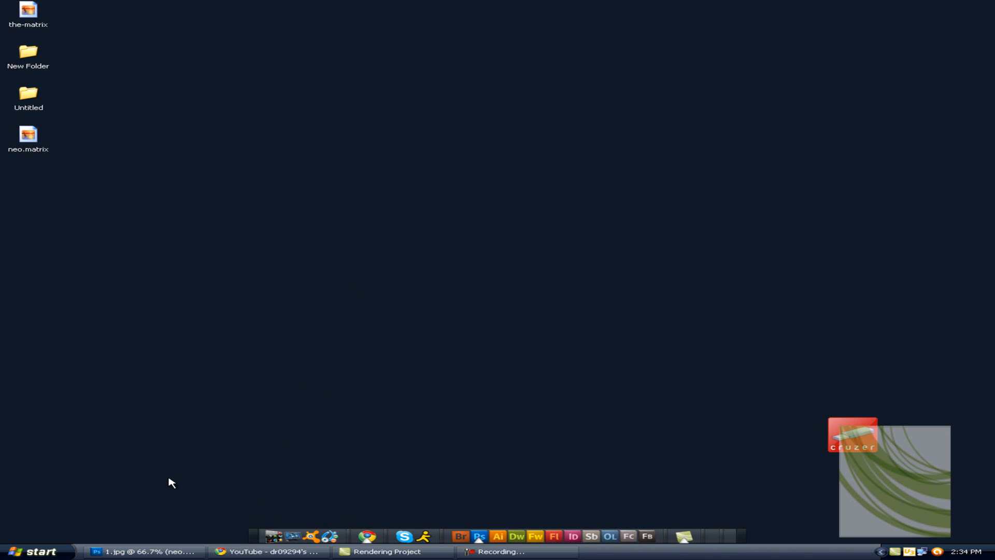
{"action": "mouse_move", "coordinate": [235, 500]}
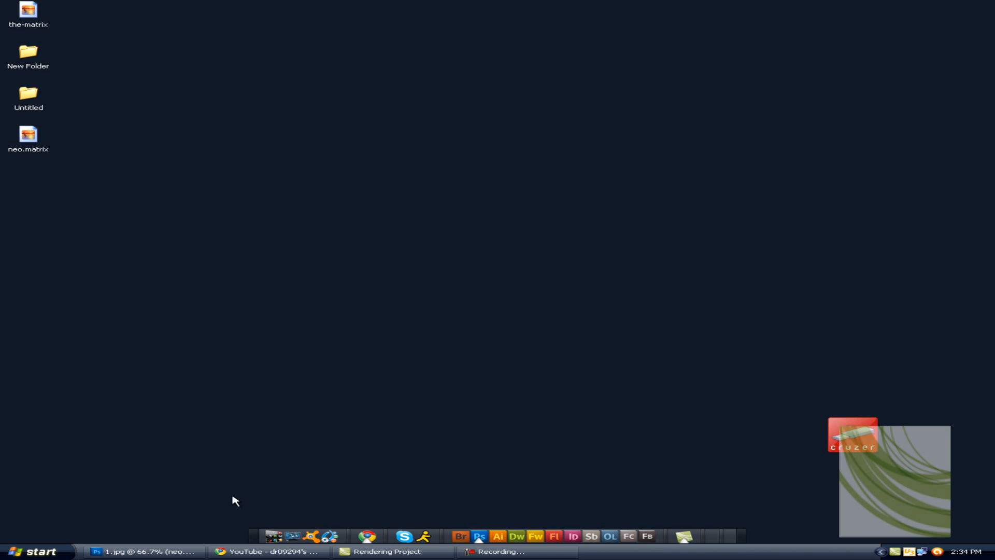
{"action": "mouse_move", "coordinate": [230, 498]}
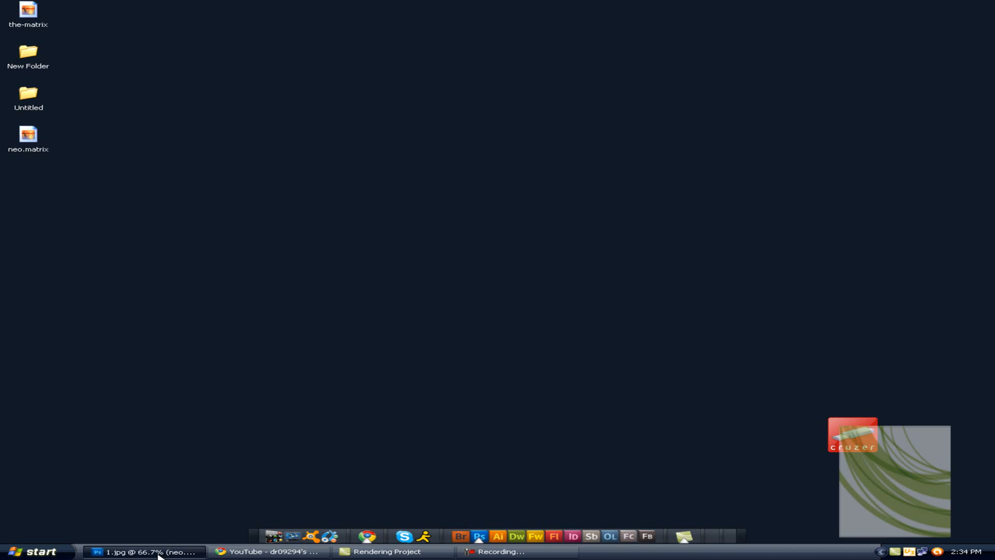
Make both Matrix image layers visible and add a blank layer mask to neo.matrix
{"action": "left_click", "coordinate": [147, 551]}
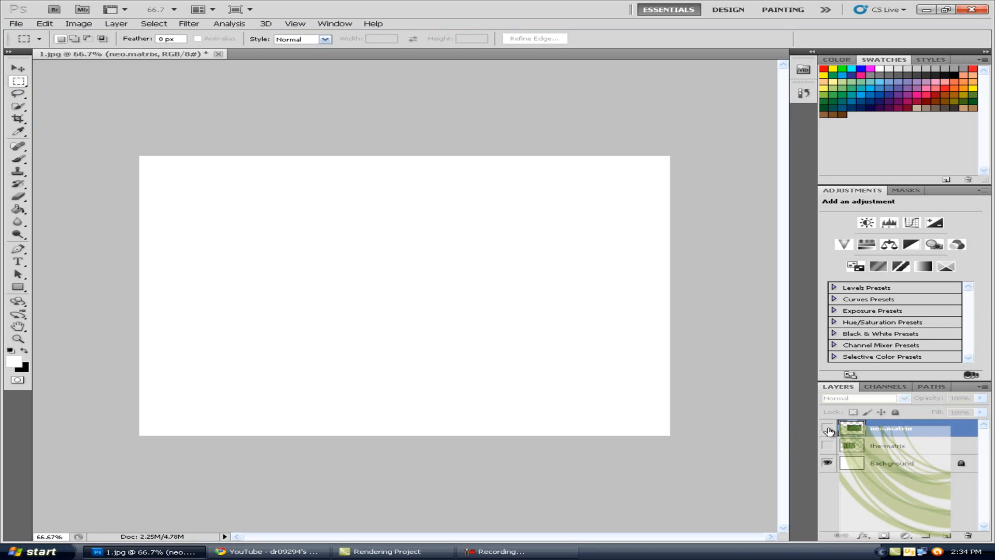
{"action": "left_click", "coordinate": [827, 445]}
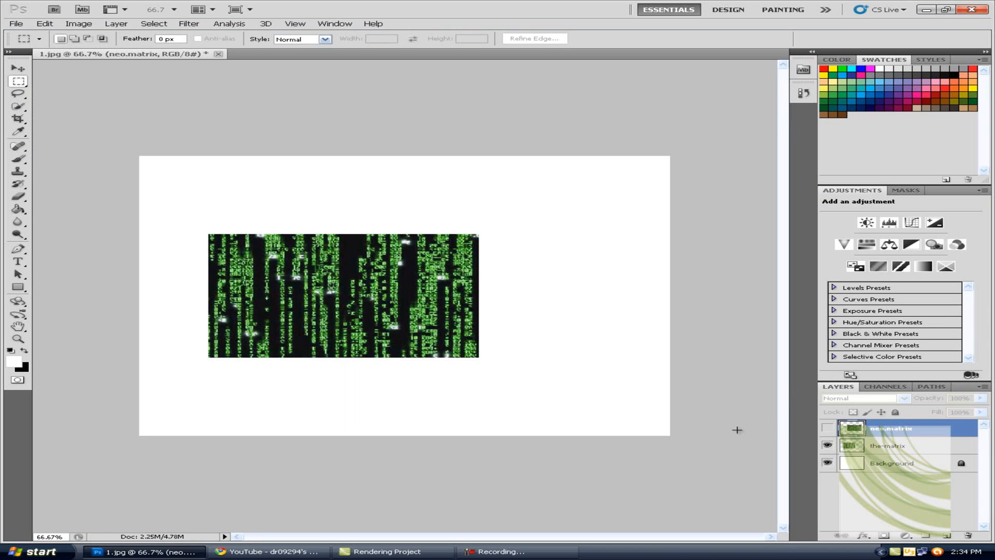
{"action": "mouse_move", "coordinate": [363, 250]}
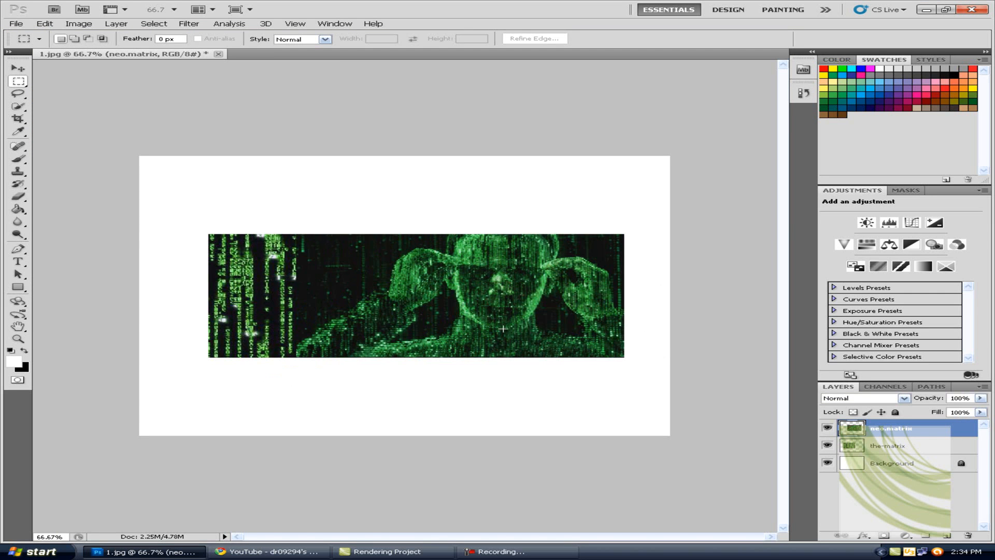
{"action": "mouse_move", "coordinate": [542, 283]}
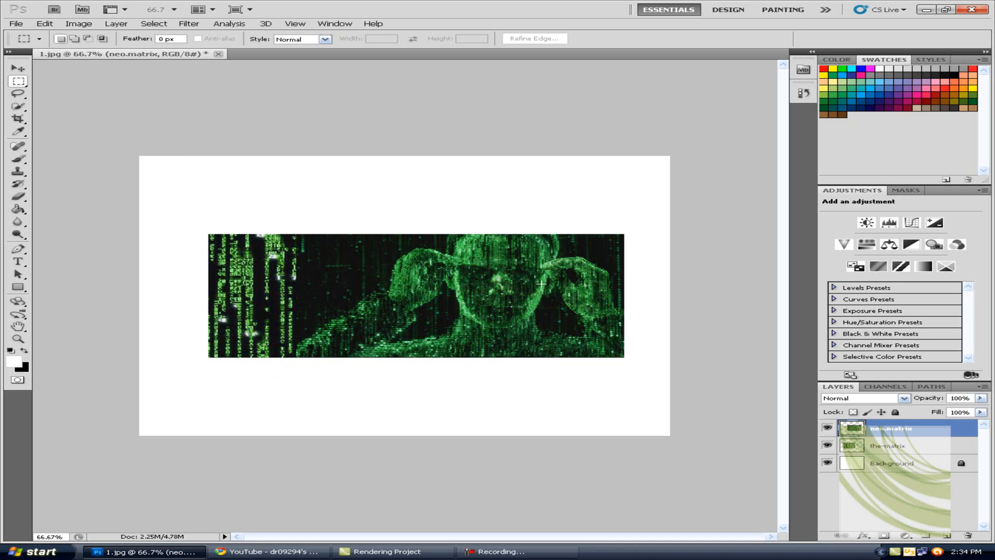
{"action": "mouse_move", "coordinate": [117, 158]}
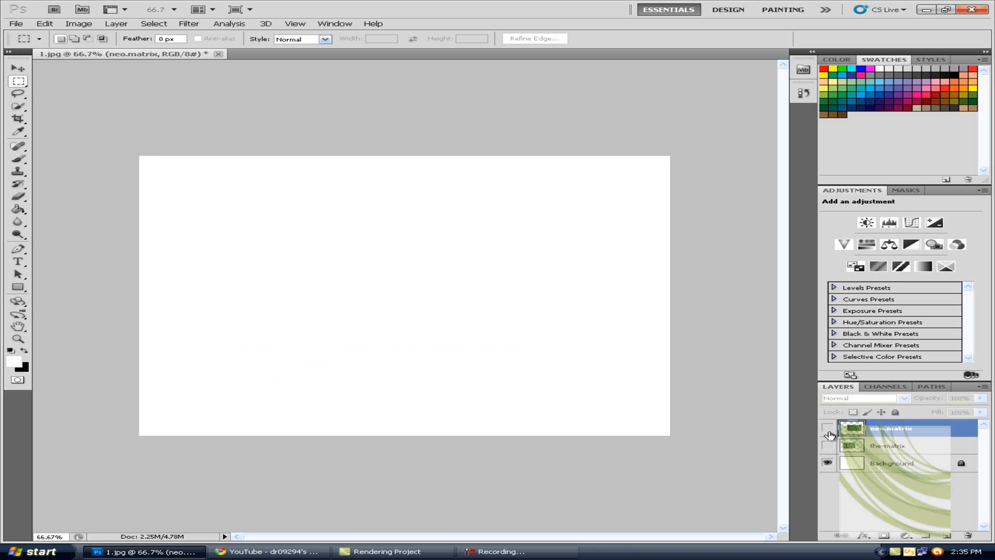
{"action": "left_click", "coordinate": [827, 427]}
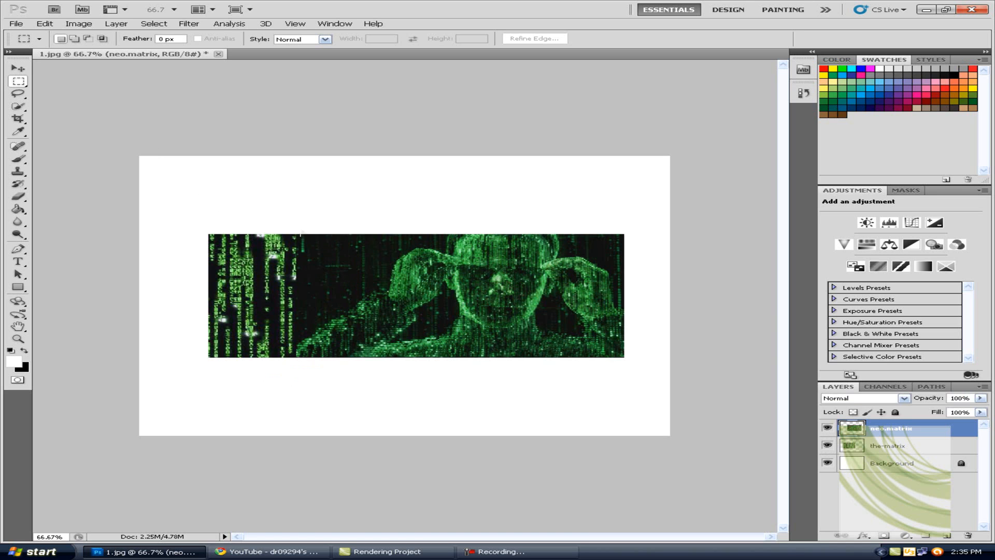
{"action": "left_click_drag", "start_coordinate": [289, 228], "coordinate": [321, 361]}
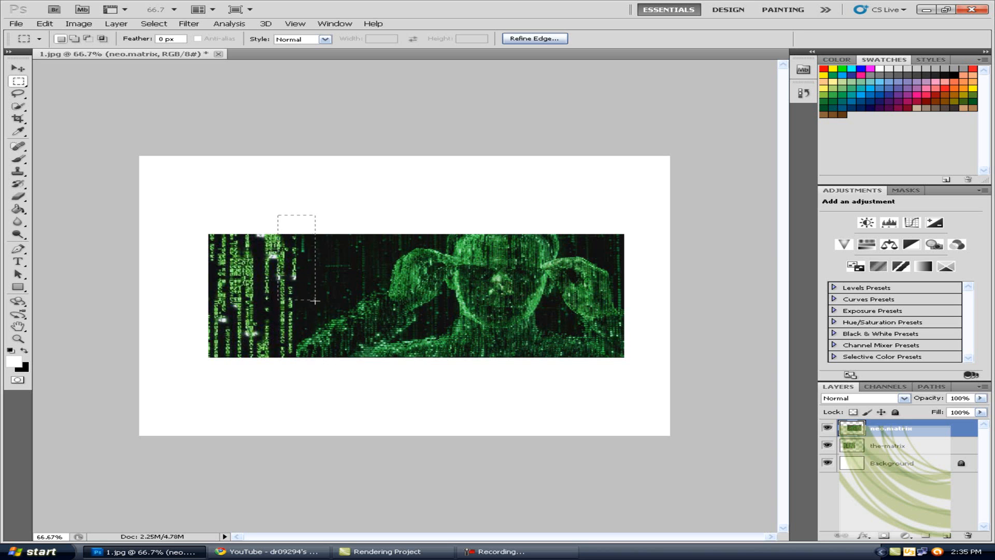
{"action": "left_click_drag", "start_coordinate": [311, 302], "coordinate": [311, 364]}
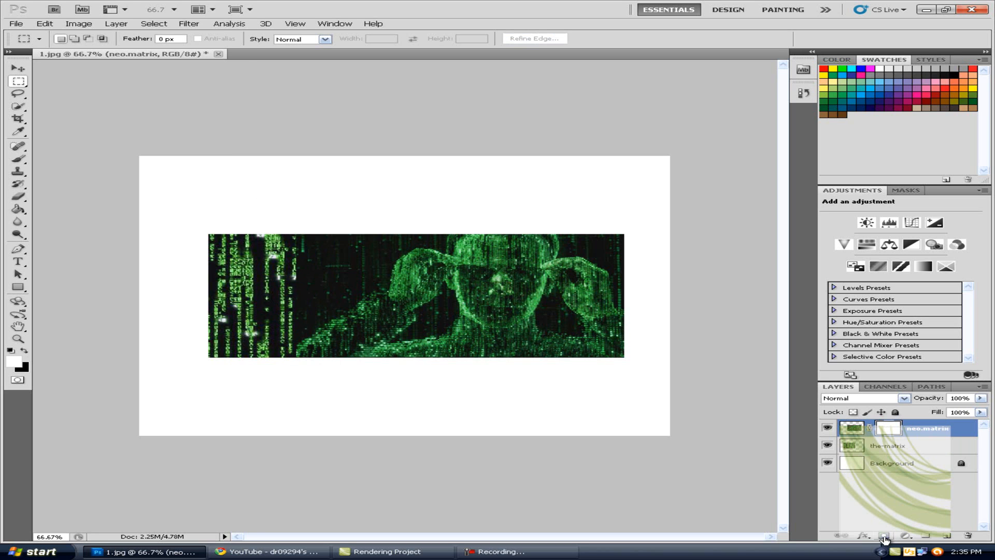
Target the neo.matrix mask and choose a soft 100 px black brush
{"action": "left_click", "coordinate": [889, 427]}
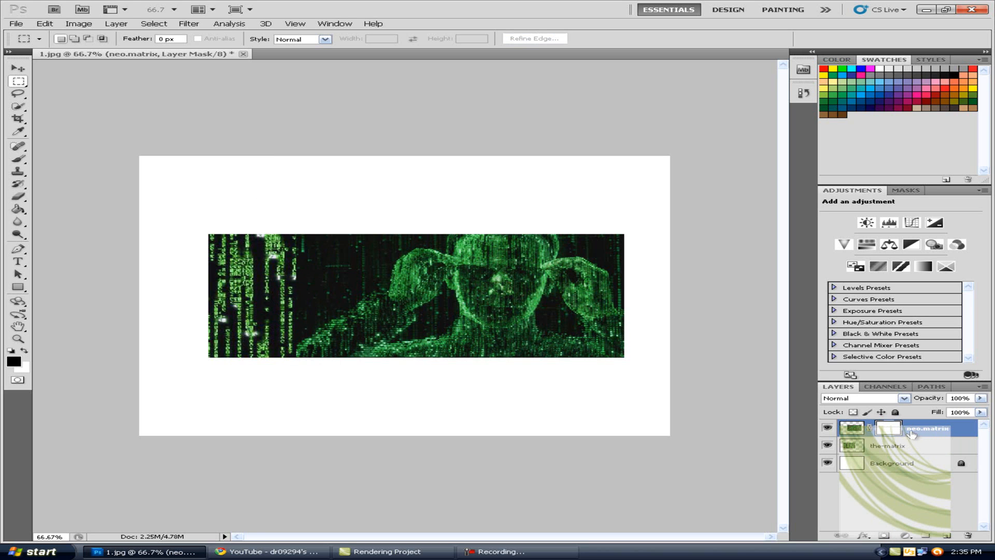
{"action": "mouse_move", "coordinate": [166, 222]}
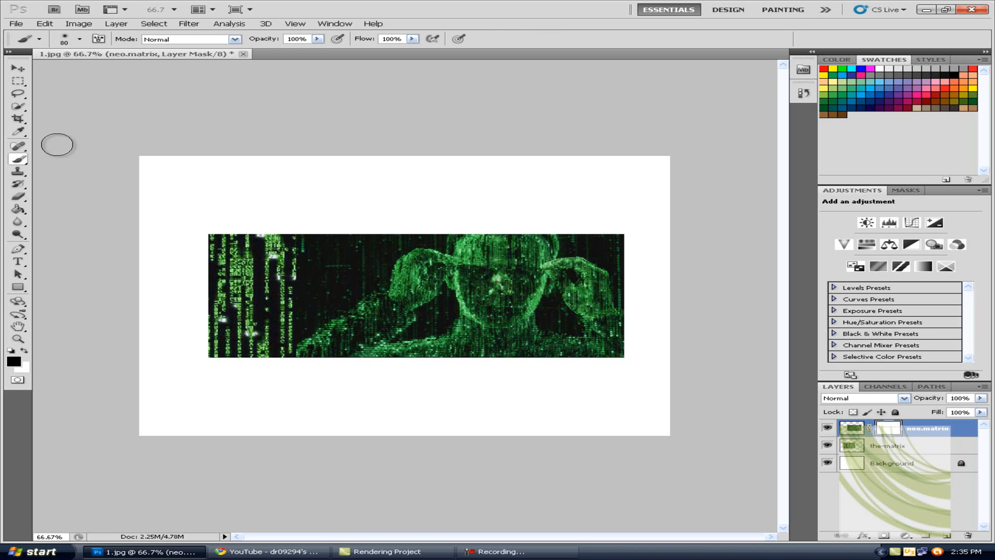
{"action": "left_click", "coordinate": [80, 38]}
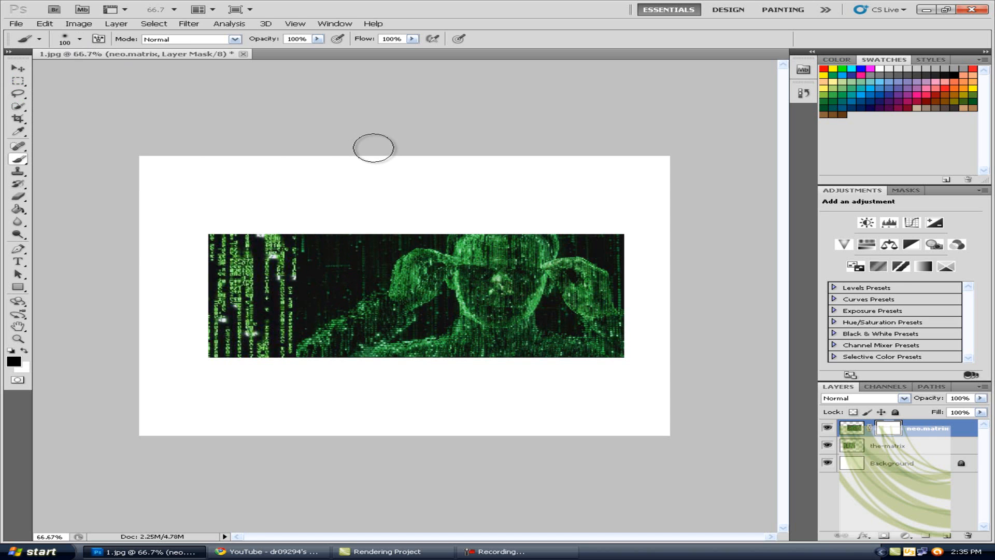
{"action": "mouse_move", "coordinate": [19, 365]}
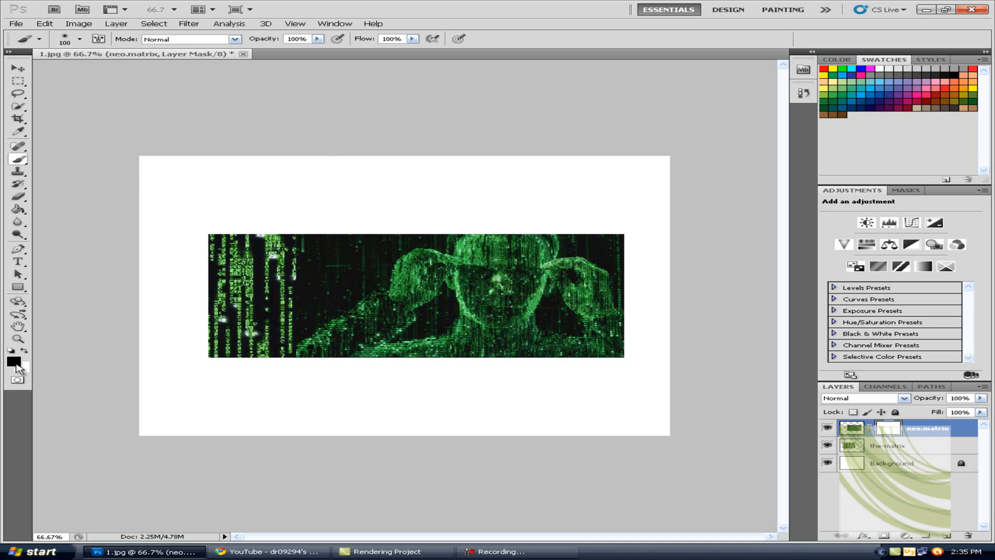
{"action": "mouse_move", "coordinate": [72, 352]}
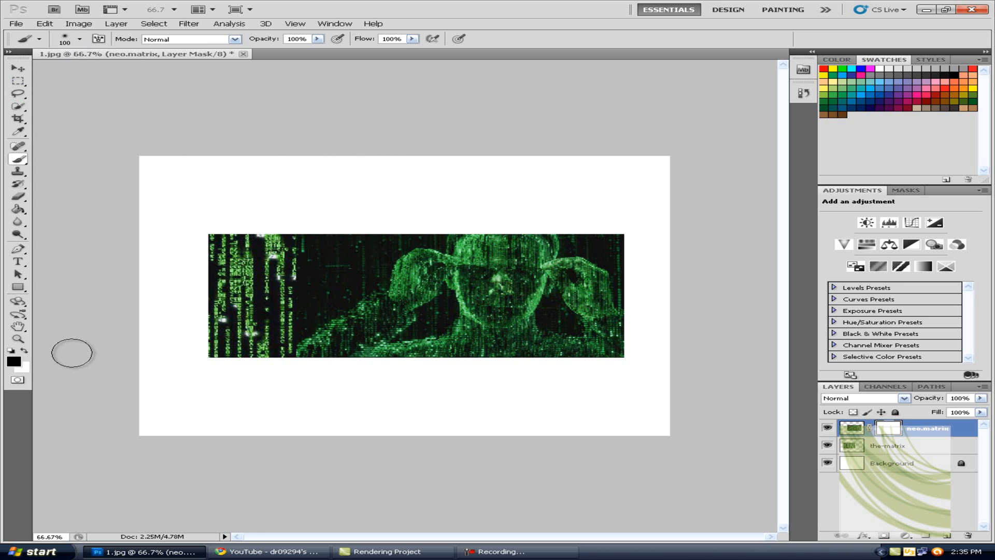
{"action": "mouse_move", "coordinate": [258, 289]}
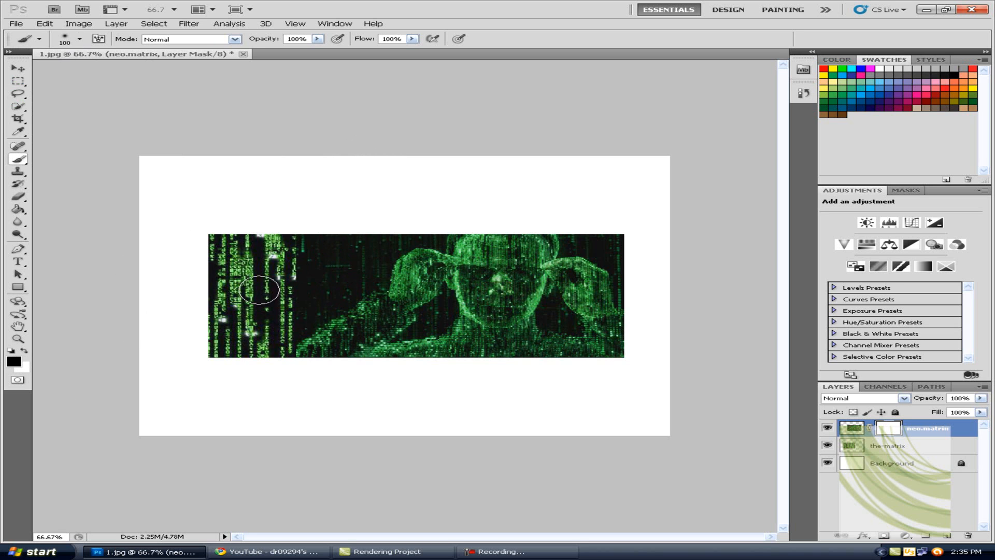
{"action": "mouse_move", "coordinate": [193, 314]}
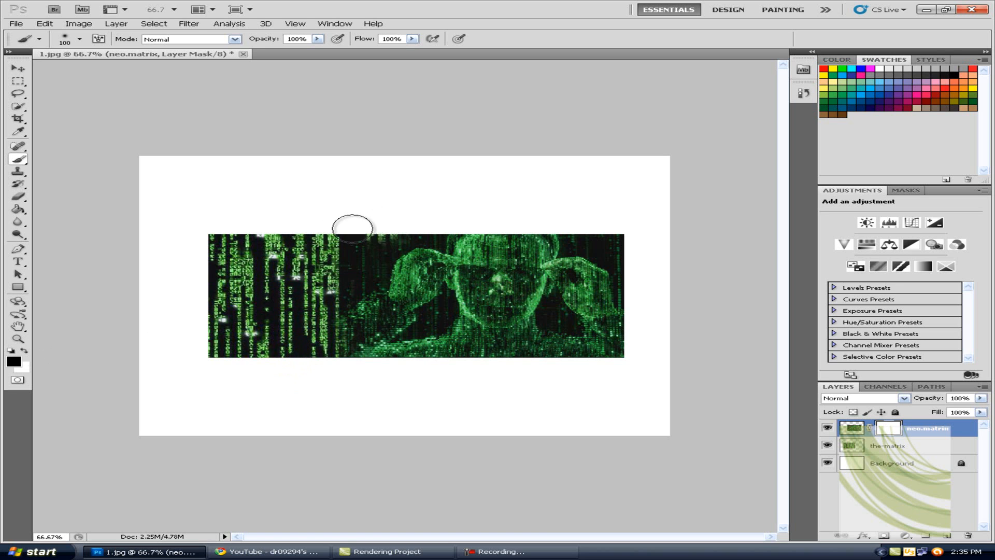
Paint black on the mask along Neo's left side, top edge and shoulder so he fades into the code
{"action": "left_click_drag", "start_coordinate": [352, 225], "coordinate": [352, 276]}
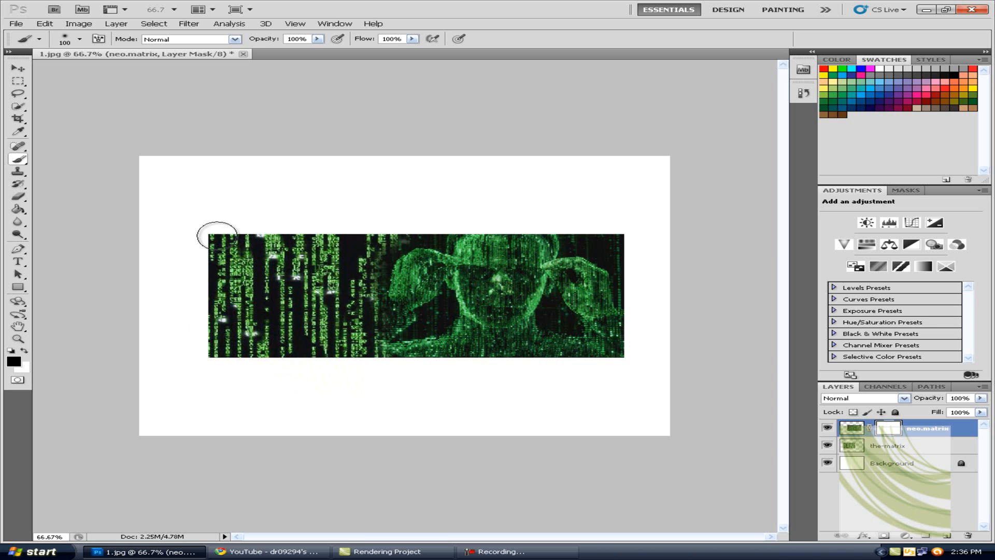
{"action": "mouse_move", "coordinate": [435, 218]}
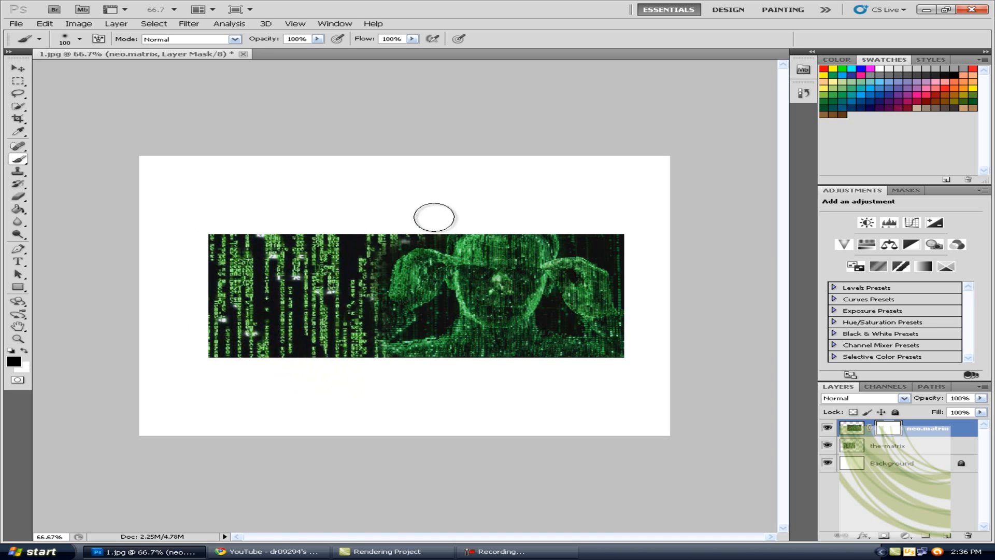
{"action": "left_click_drag", "start_coordinate": [434, 217], "coordinate": [355, 343]}
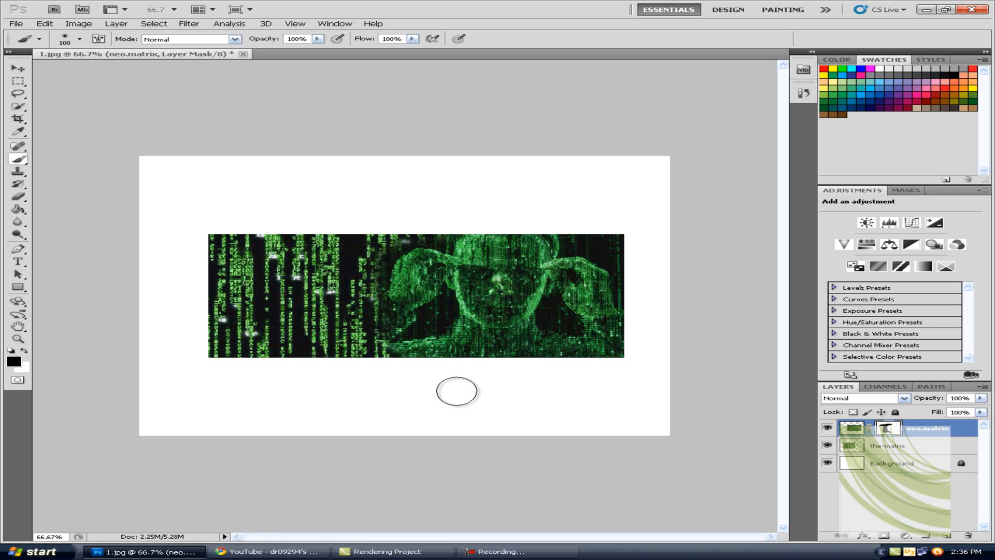
{"action": "left_click_drag", "start_coordinate": [457, 391], "coordinate": [363, 261]}
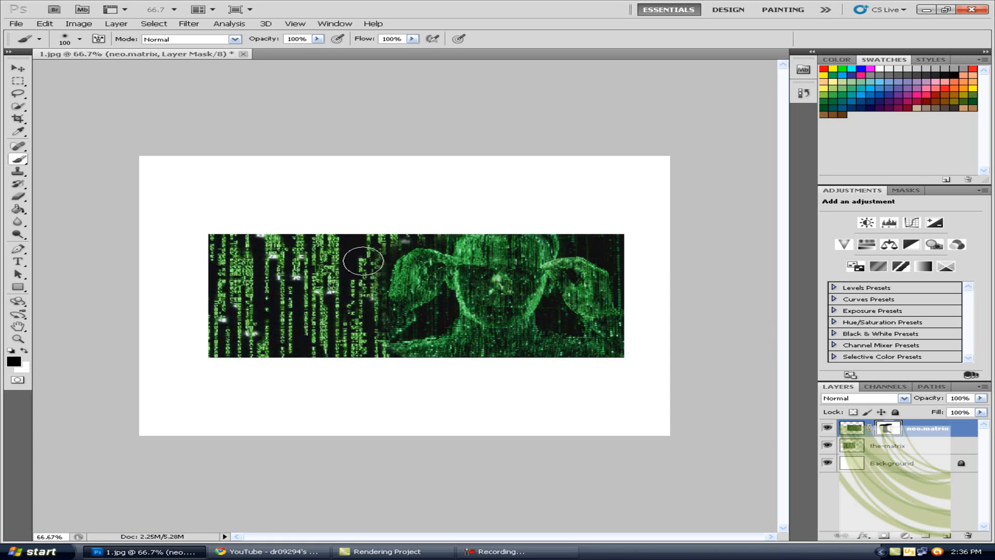
{"action": "left_click_drag", "start_coordinate": [362, 260], "coordinate": [362, 338]}
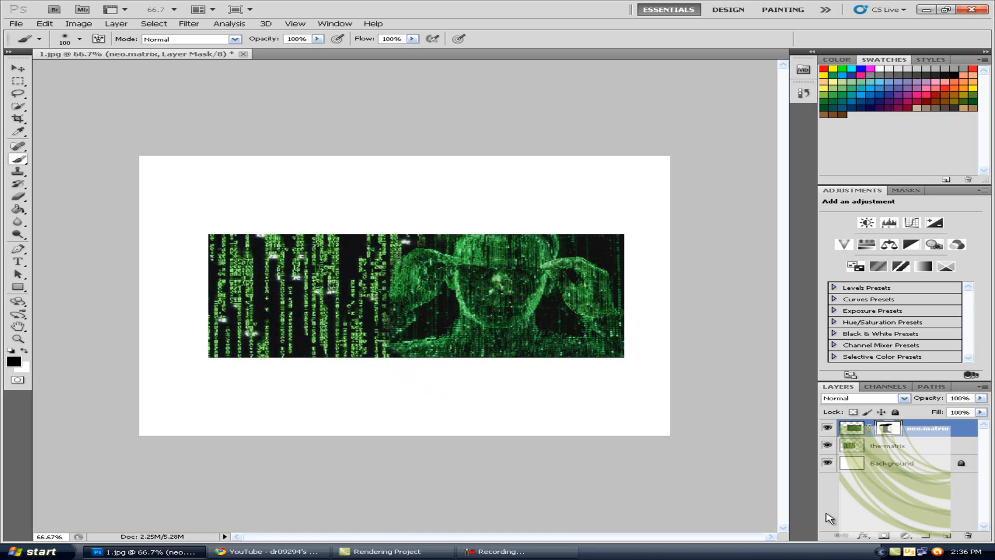
{"action": "mouse_move", "coordinate": [822, 418]}
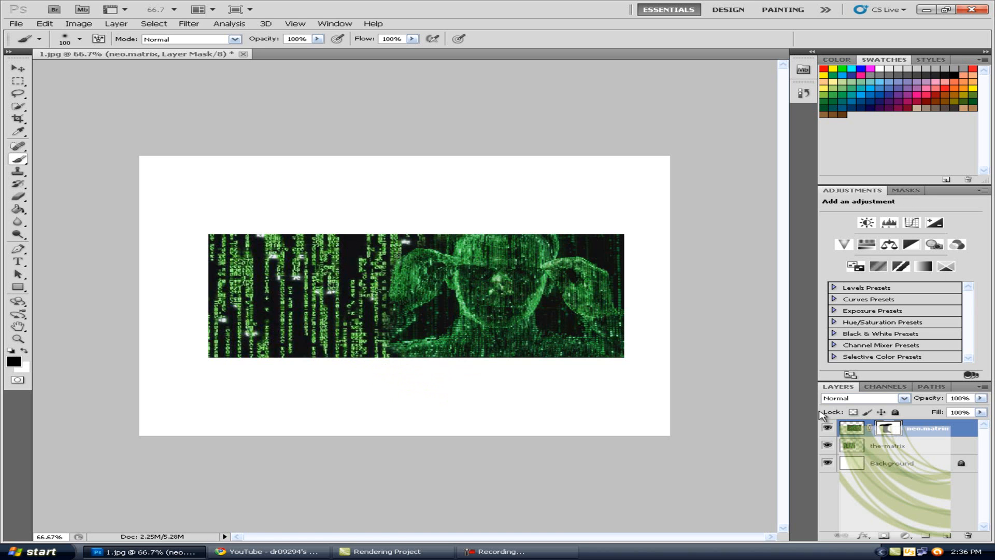
{"action": "mouse_move", "coordinate": [278, 355]}
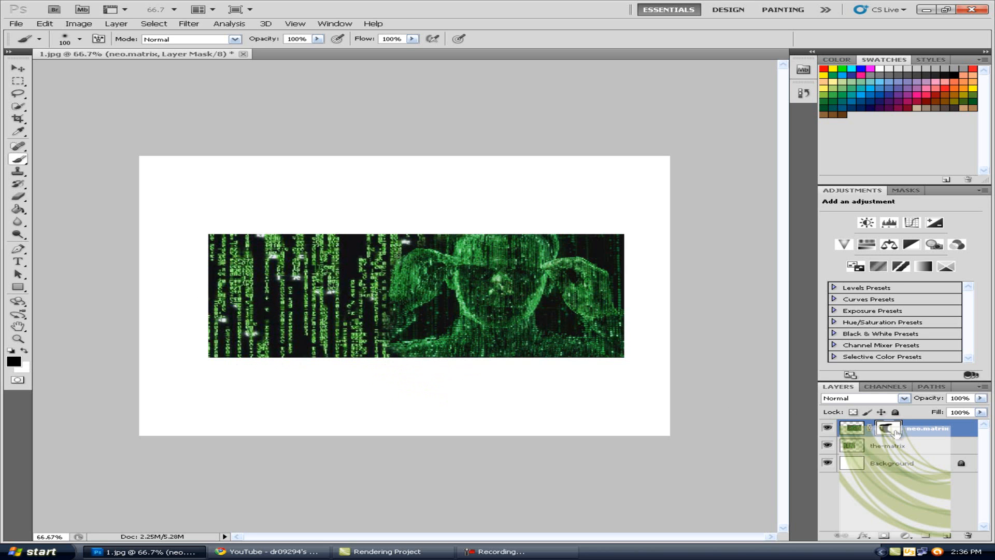
{"action": "right_click", "coordinate": [889, 428]}
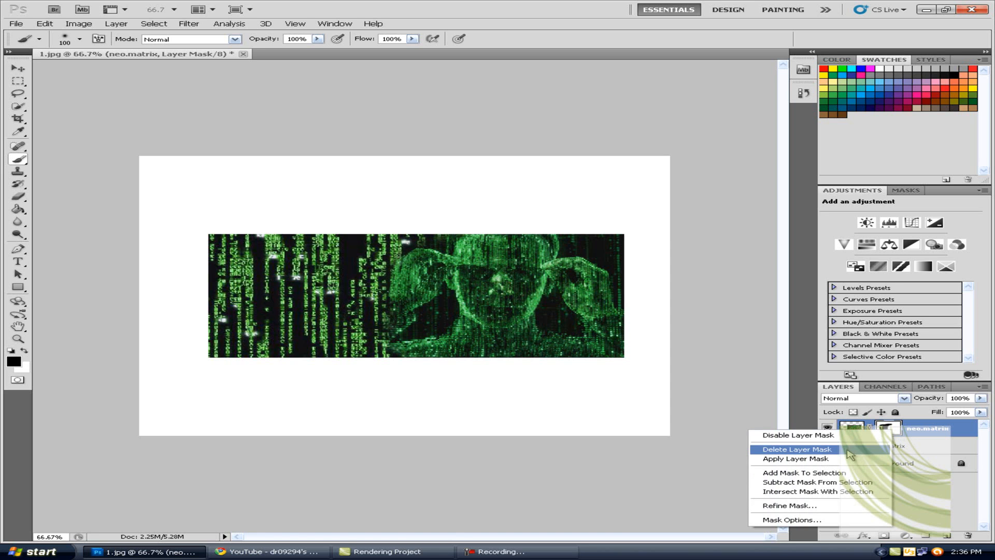
{"action": "left_click", "coordinate": [794, 449]}
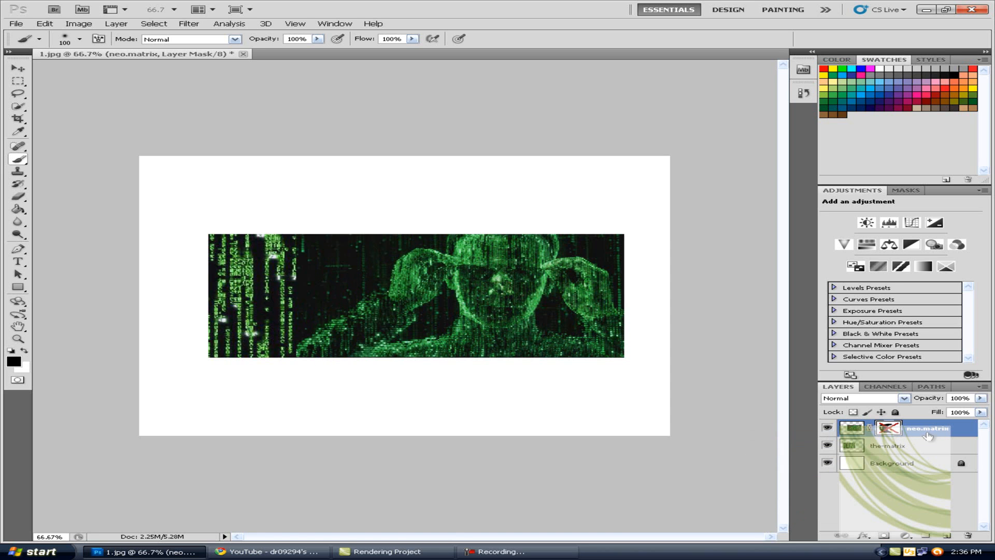
{"action": "right_click", "coordinate": [889, 427]}
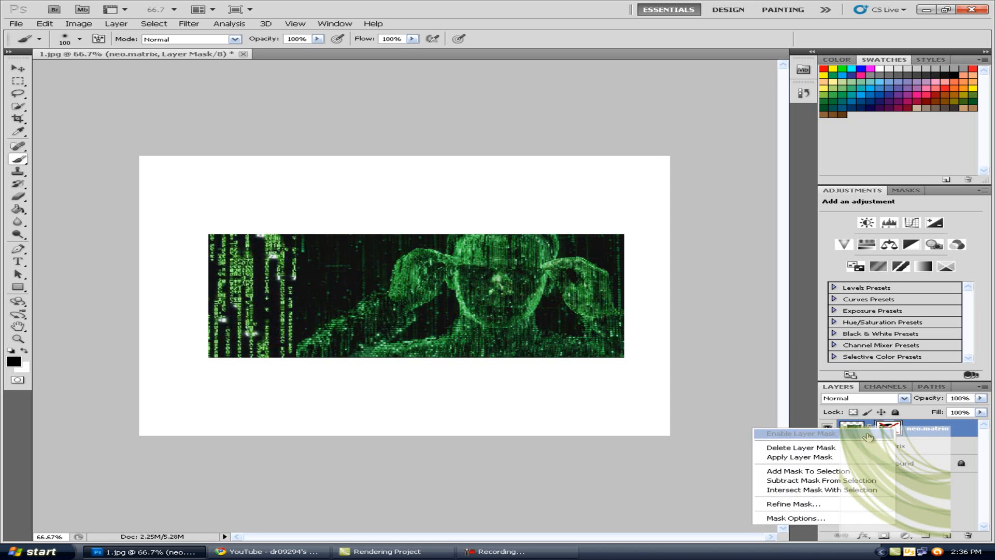
{"action": "left_click", "coordinate": [799, 433]}
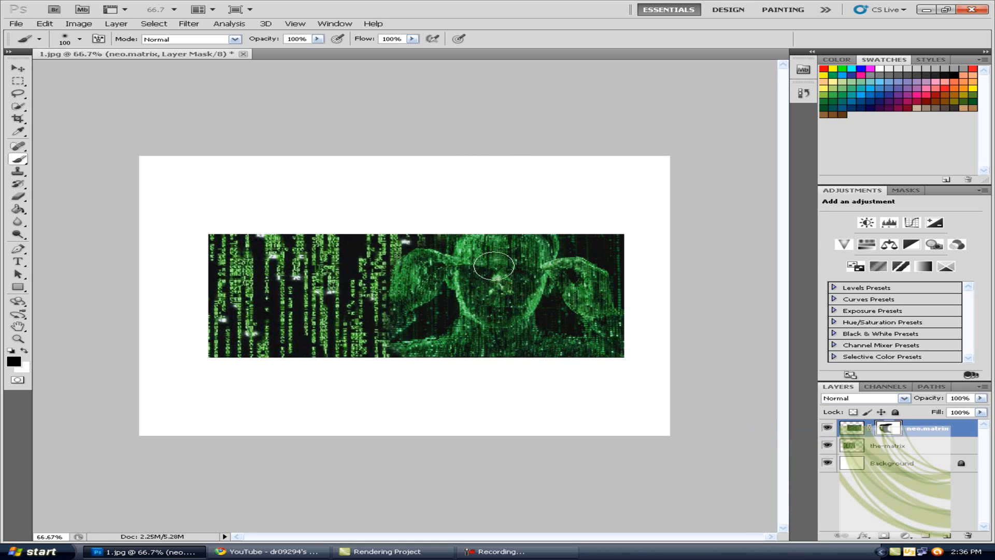